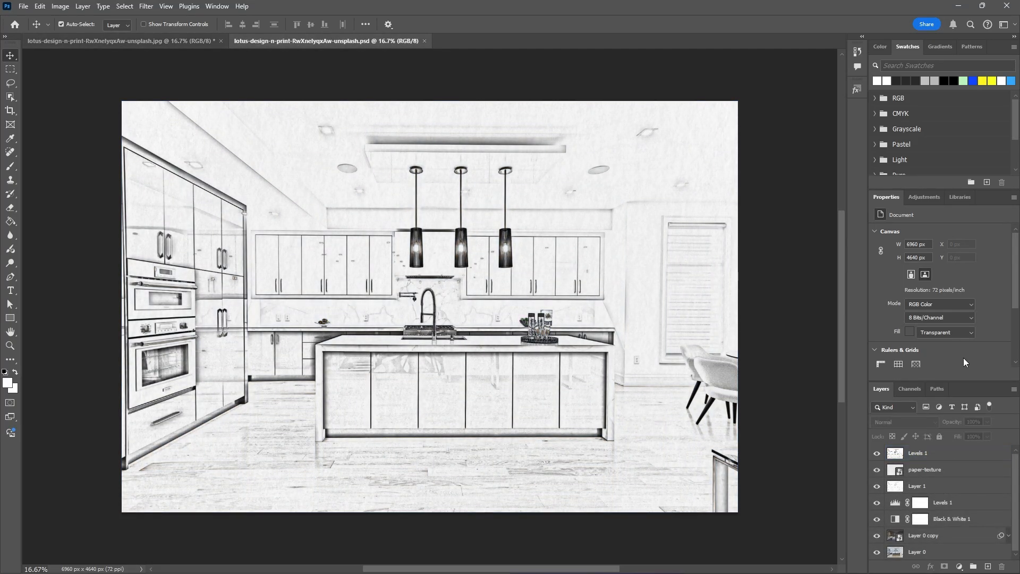
Compare the finished sketch with Original copy 2's line art hidden and shown, then open the original photo.
click(116, 40)
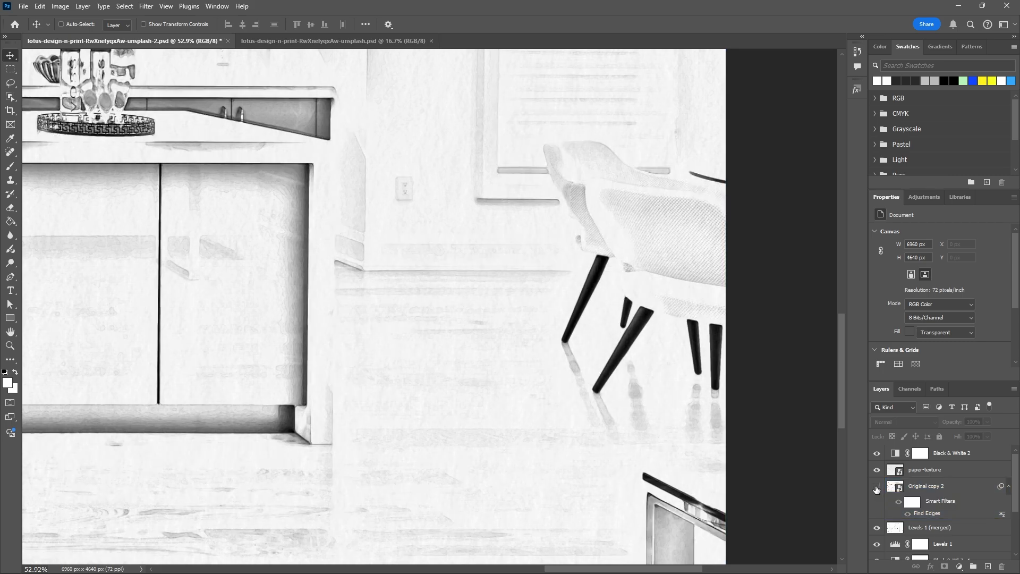
click(936, 487)
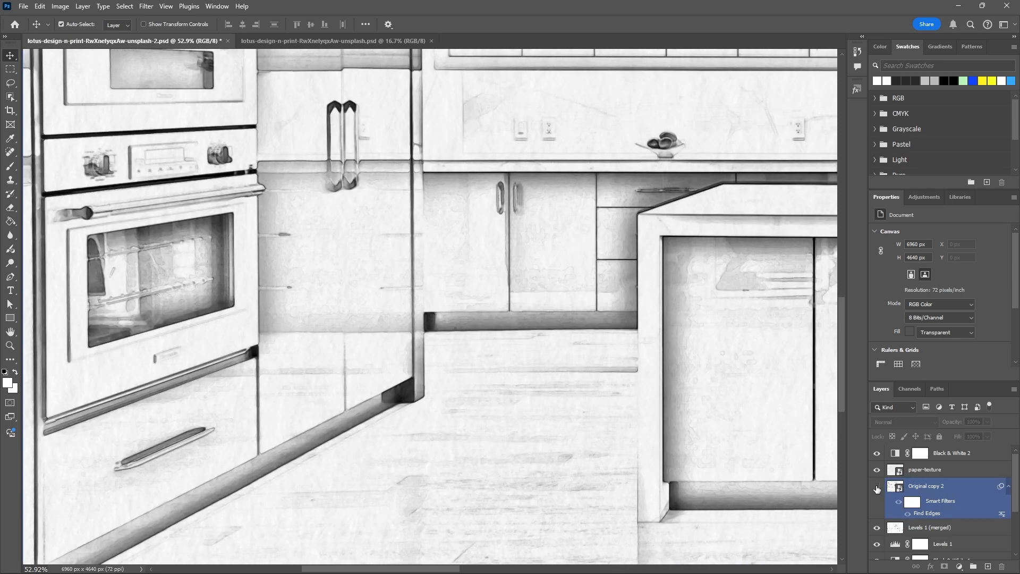
click(876, 487)
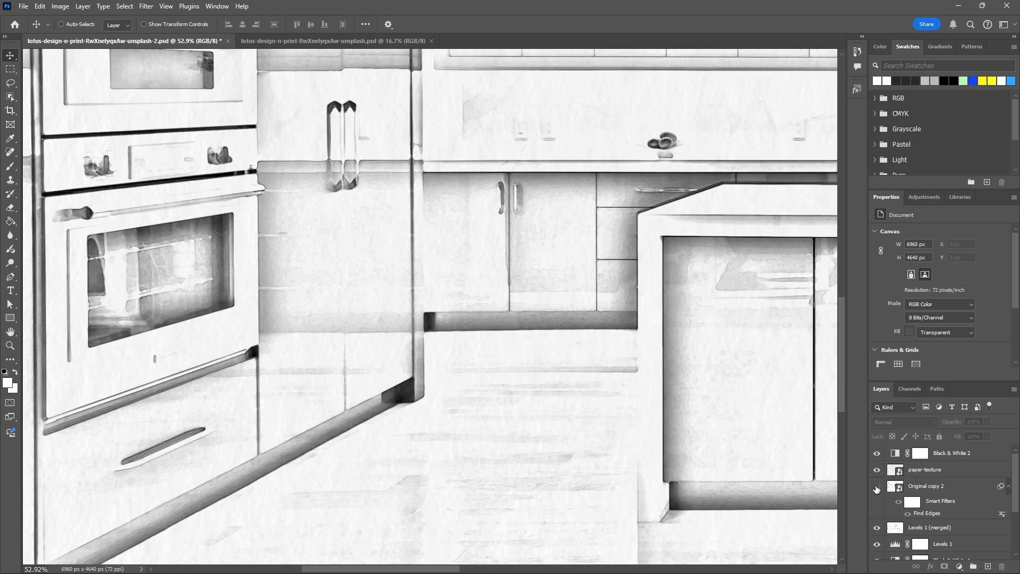
click(924, 469)
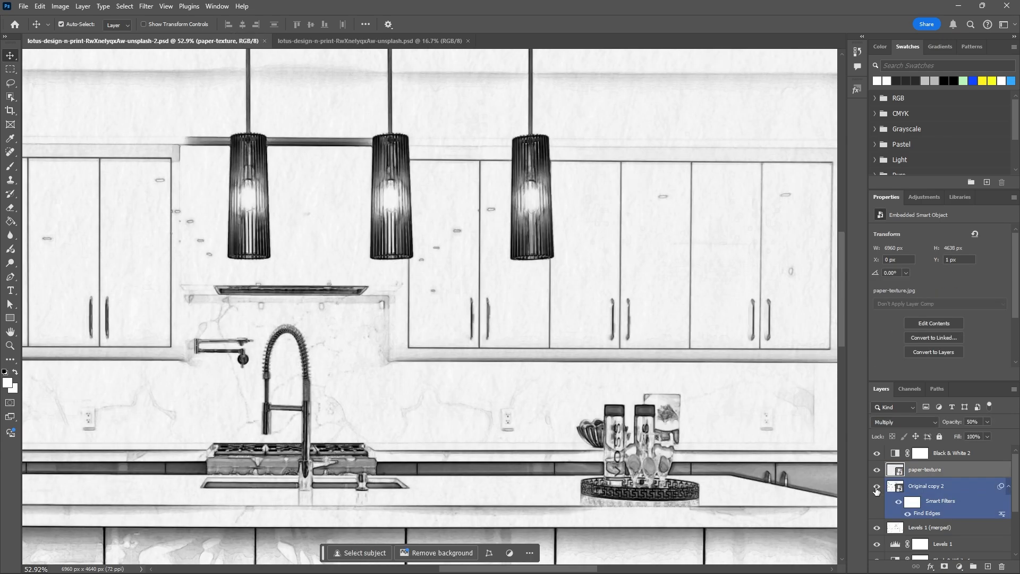
click(876, 500)
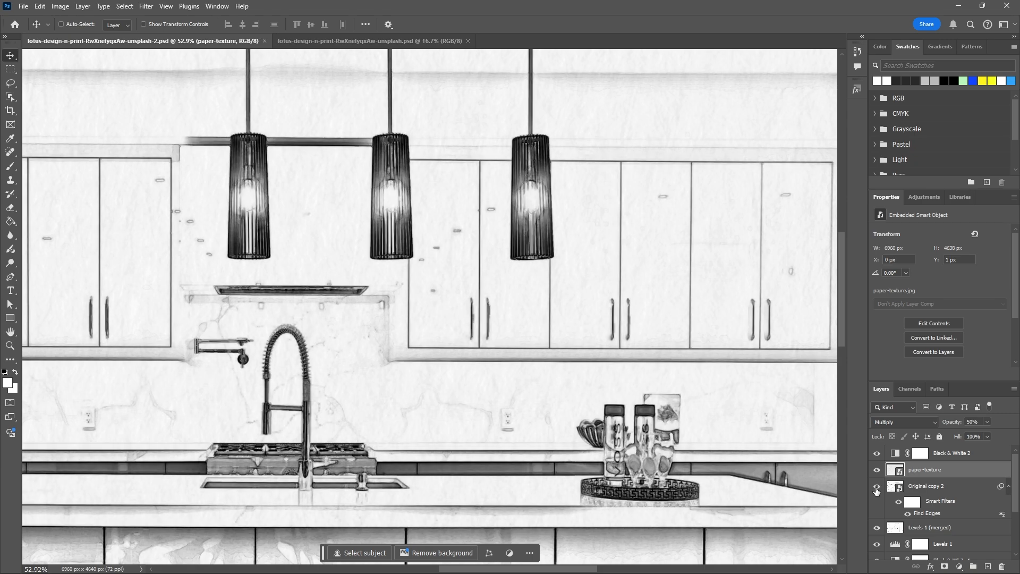
click(876, 488)
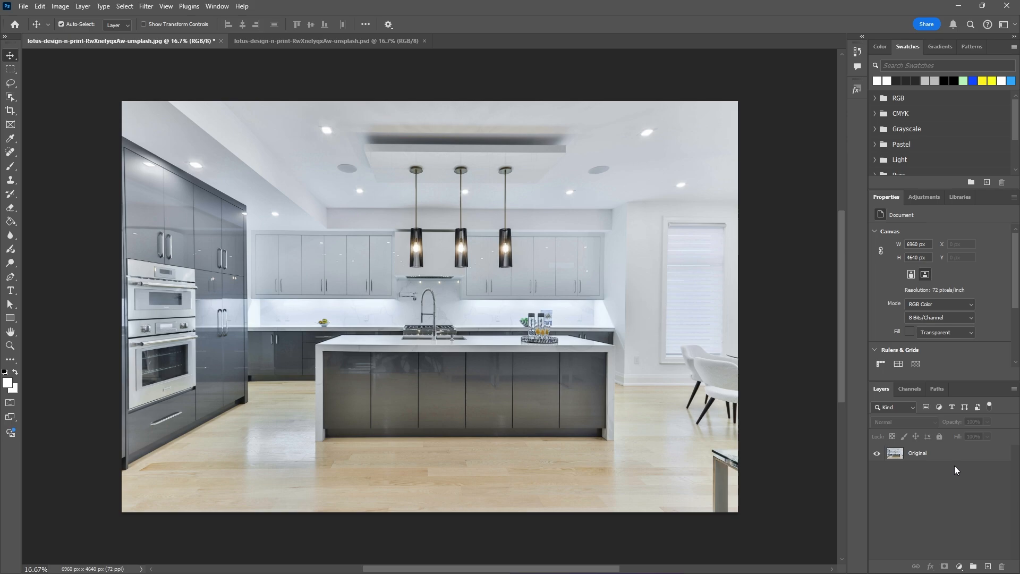
Convert the duplicated Original copy layer into a smart object.
click(918, 453)
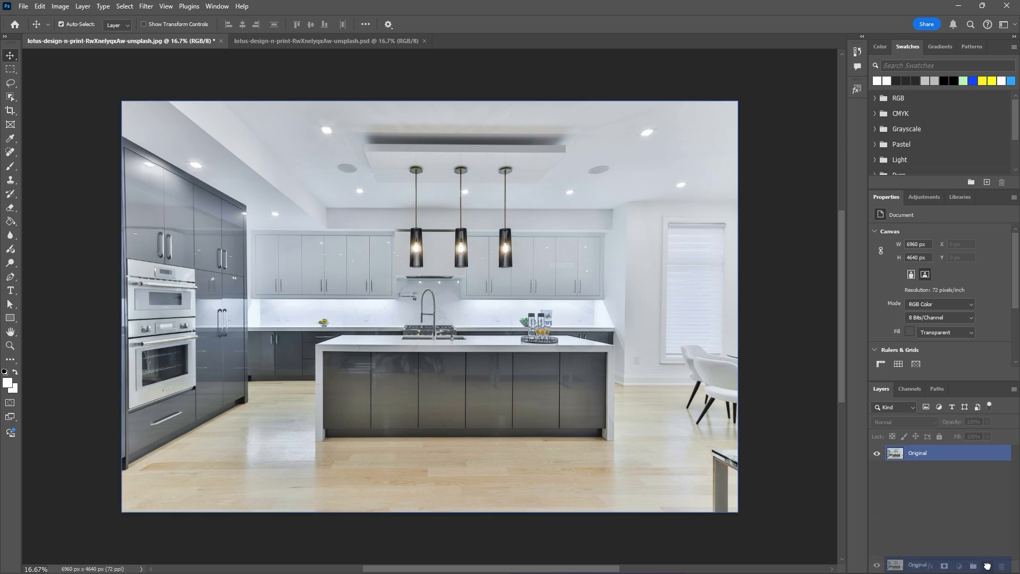
right_click(917, 452)
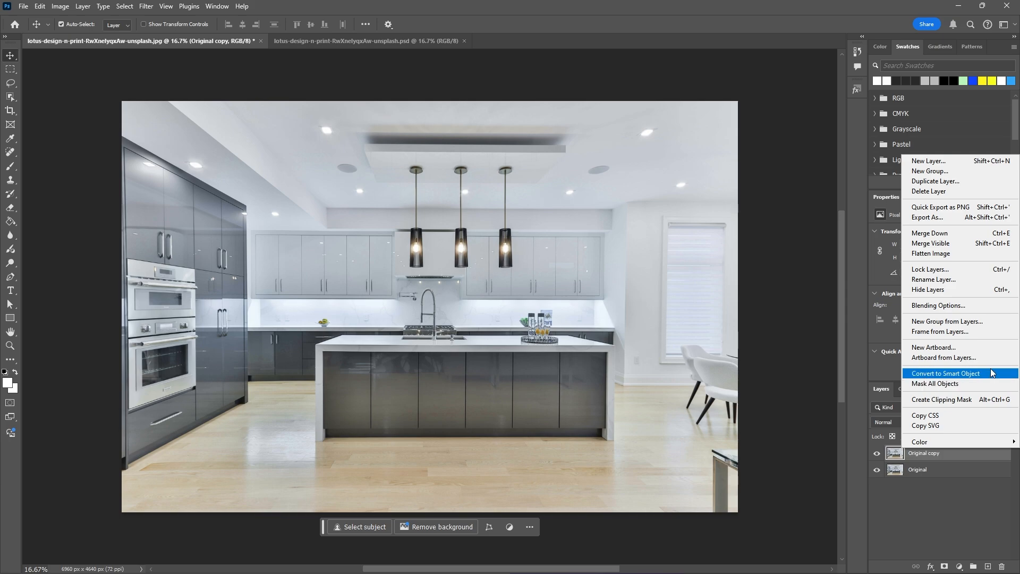
click(945, 373)
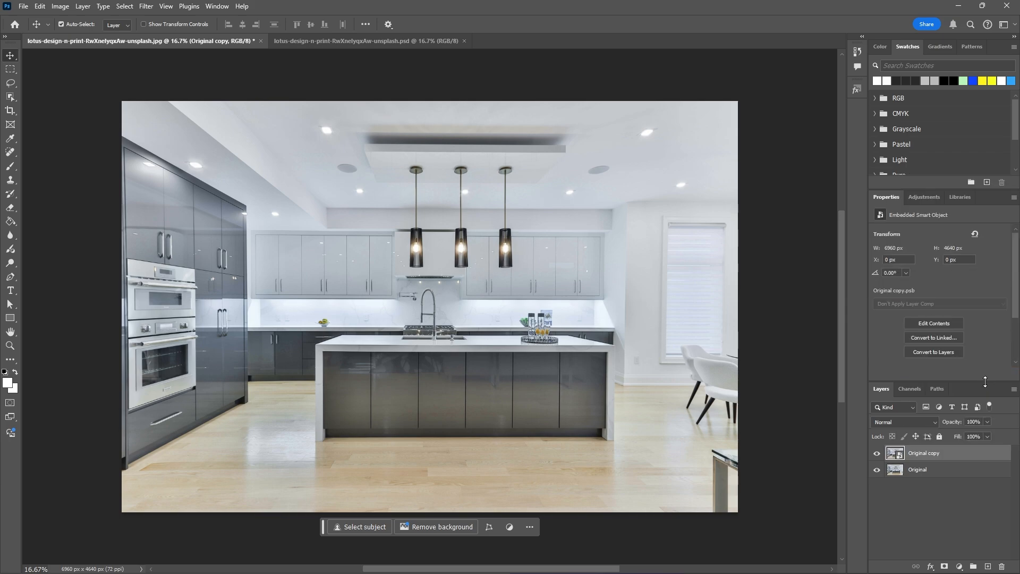
click(60, 5)
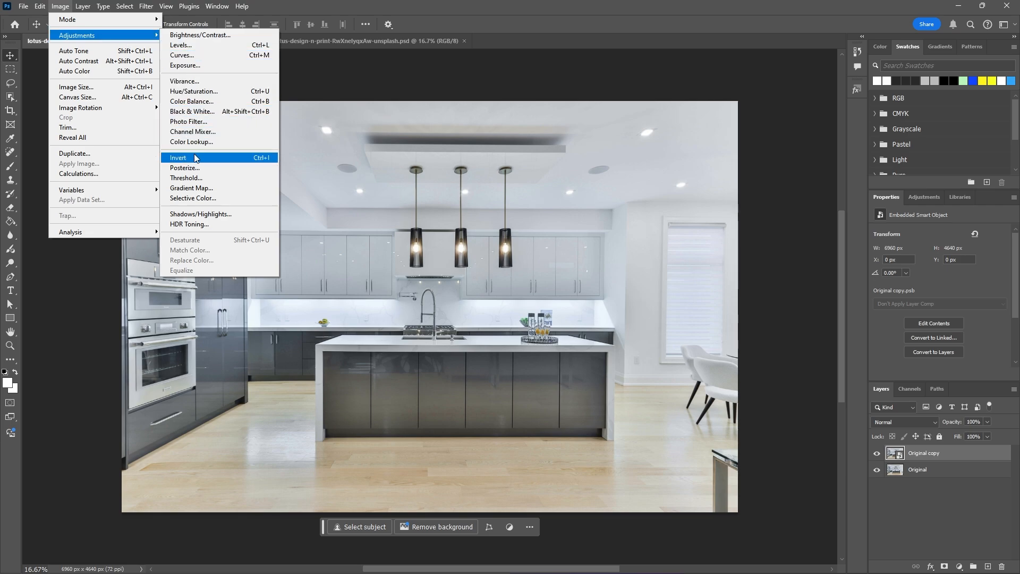
Invert the smart-object copy and set its blend mode to Color Dodge.
click(178, 157)
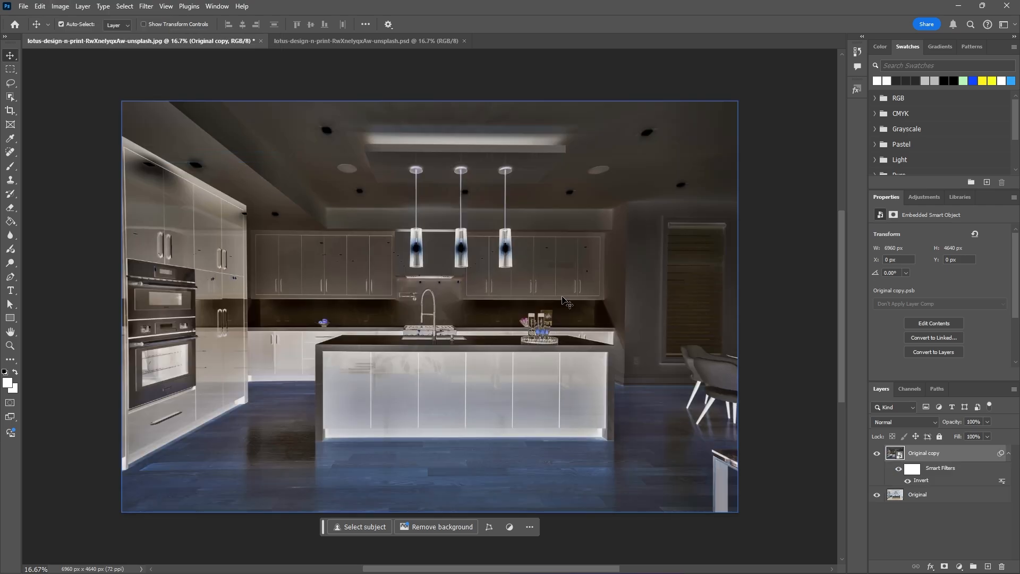
click(904, 421)
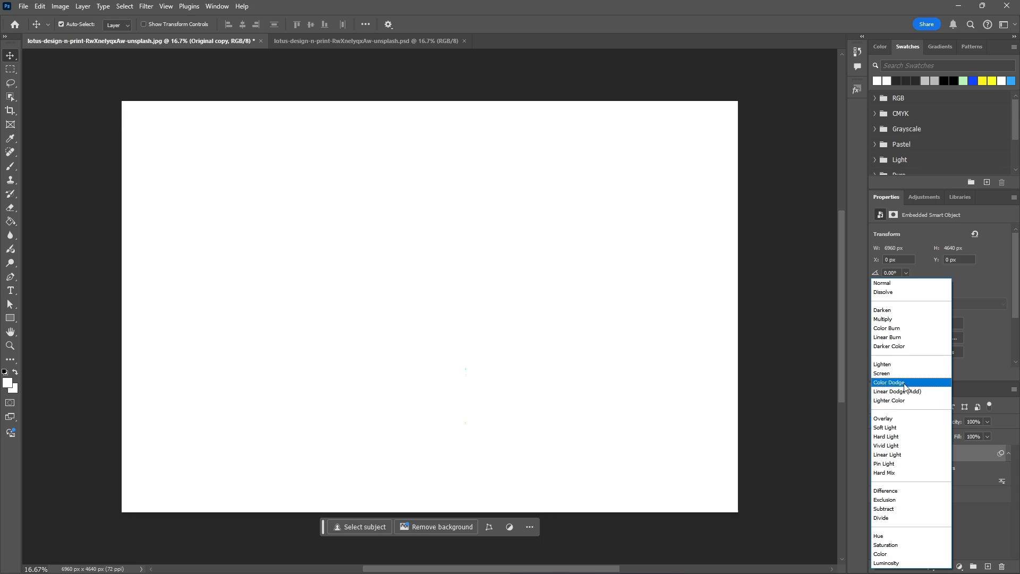
click(889, 382)
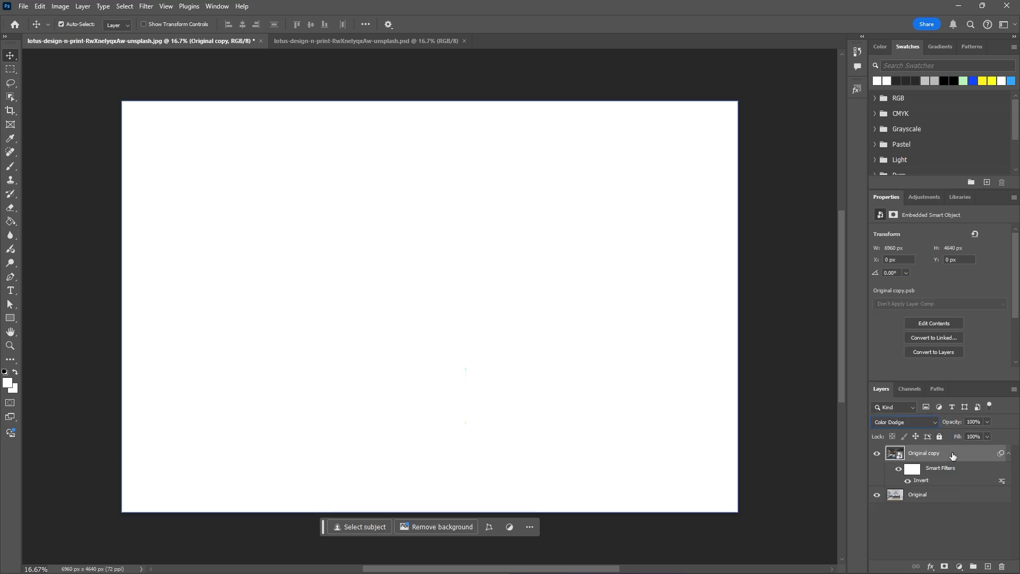
click(145, 6)
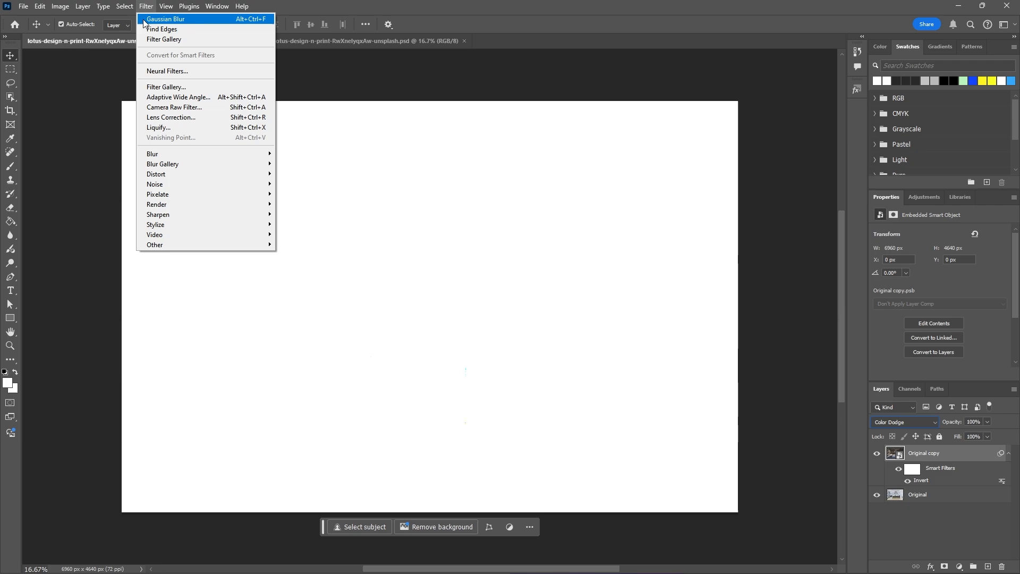
mouse_move(153, 154)
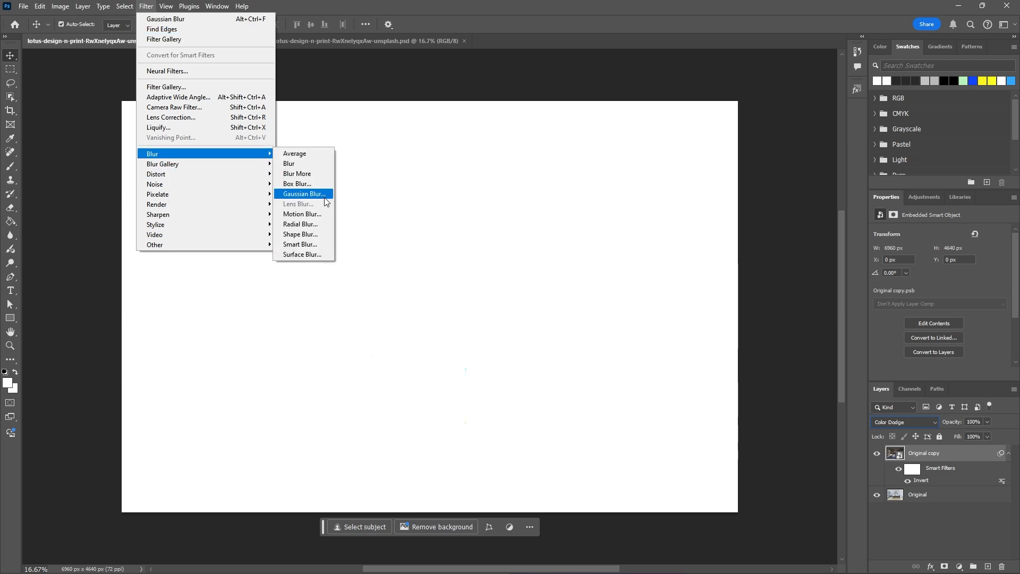
Apply a 50-pixel Gaussian Blur to the inverted smart-object copy.
click(304, 194)
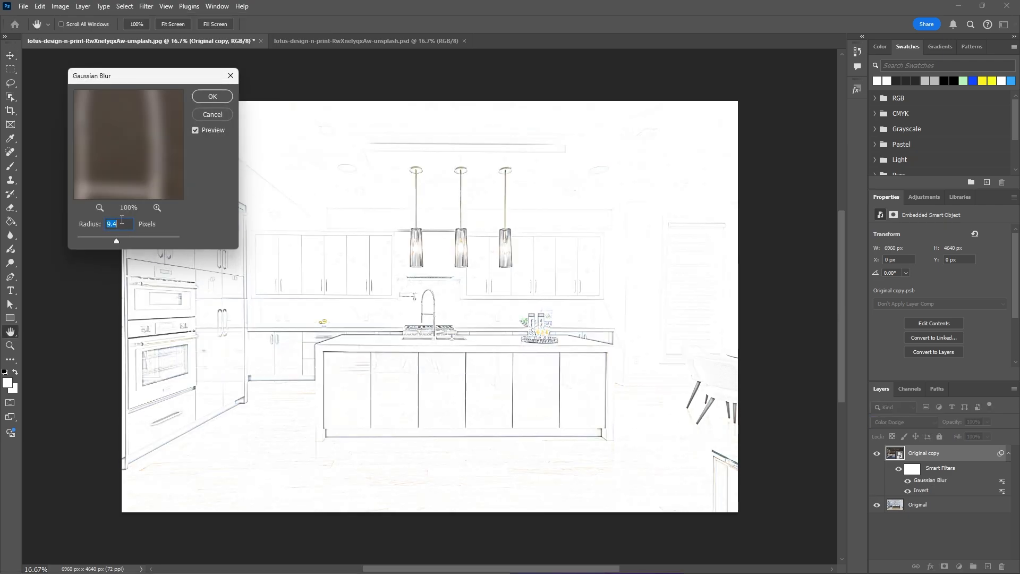
text(30.0)
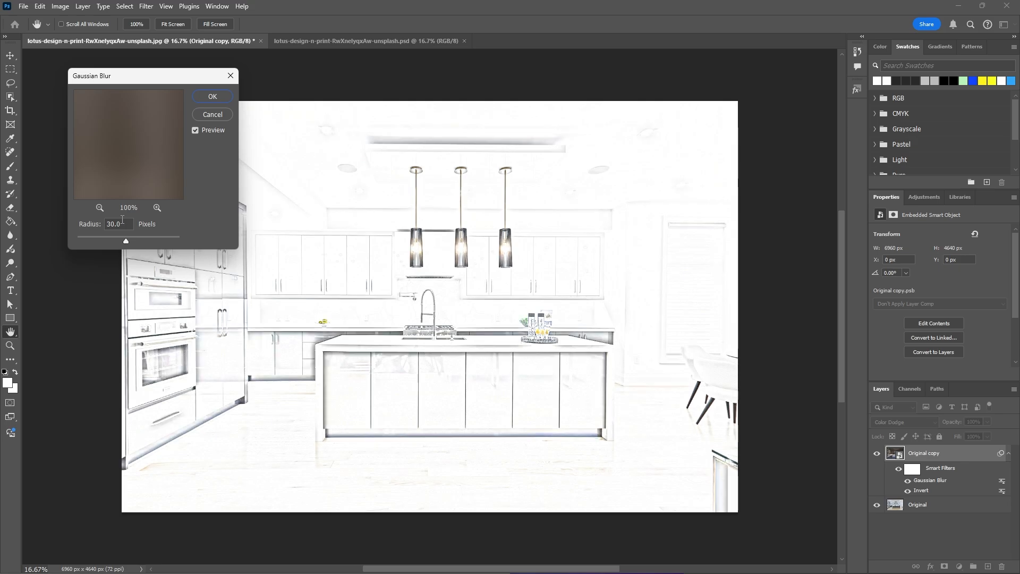
triple_click(114, 223)
text(50)
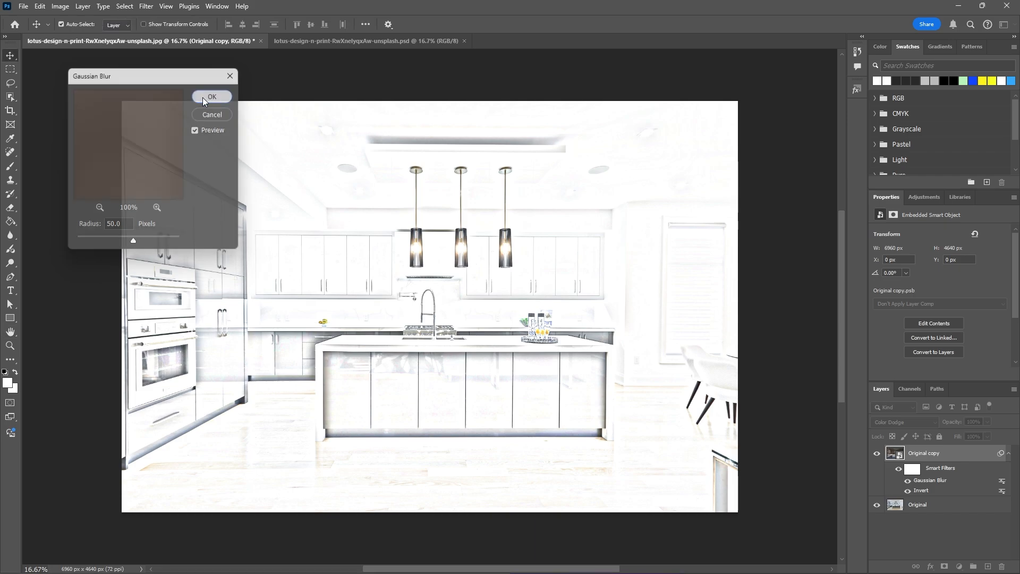
click(212, 97)
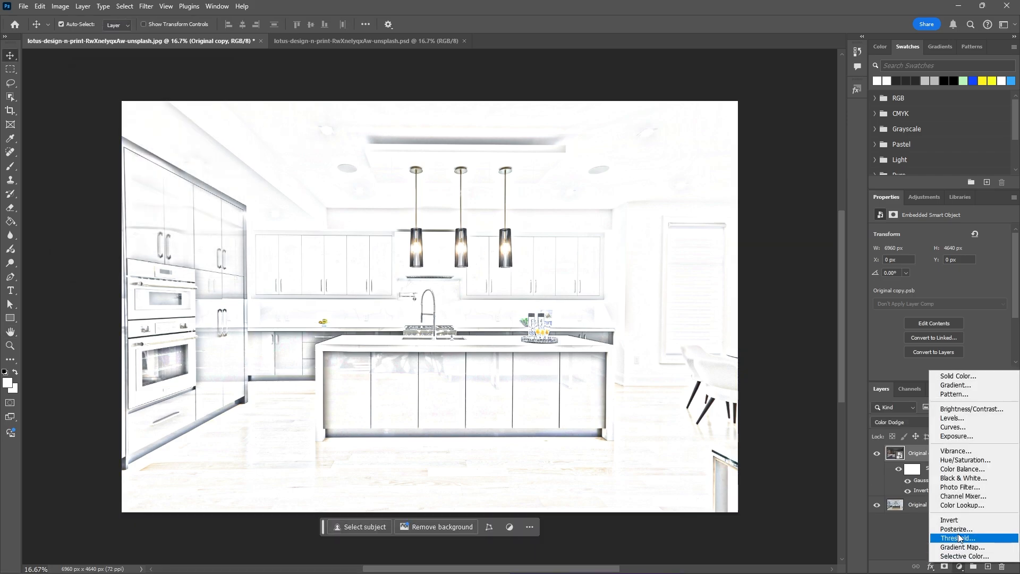
Add a default Black & White adjustment layer on top of the stack.
click(962, 478)
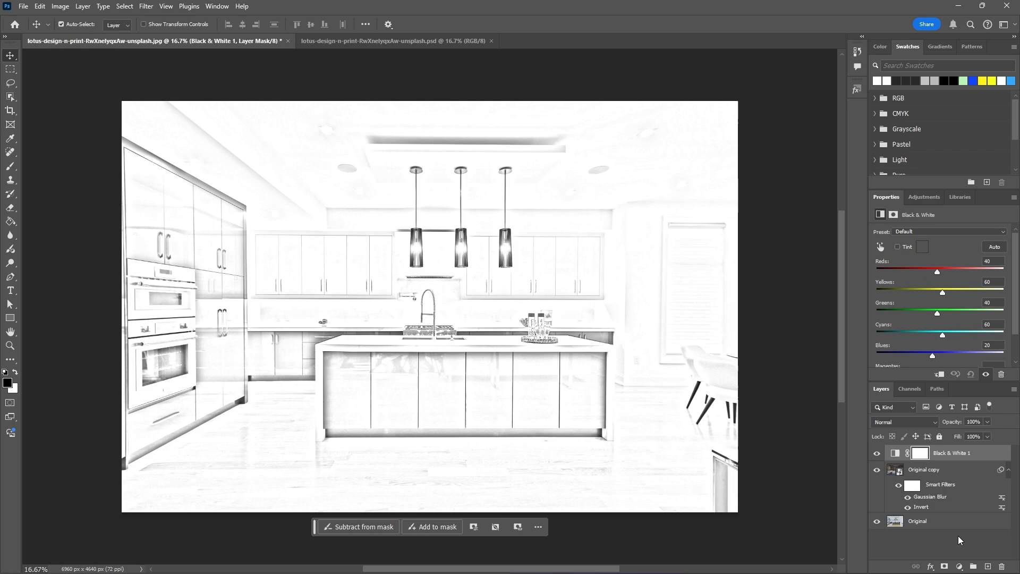
Add a Levels adjustment, then merge the visible layers into a new Levels 1 (merged) layer.
click(959, 566)
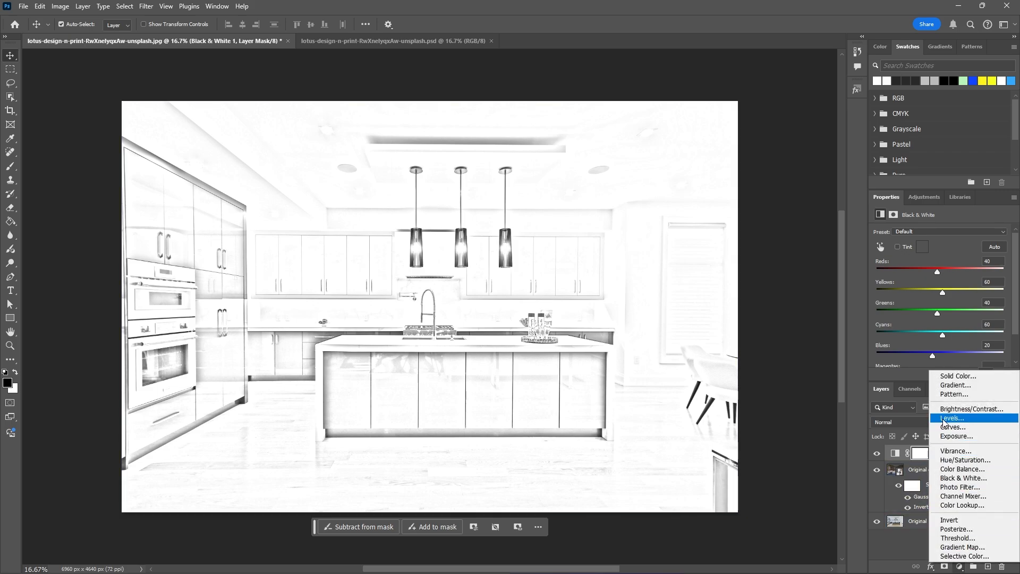
click(951, 418)
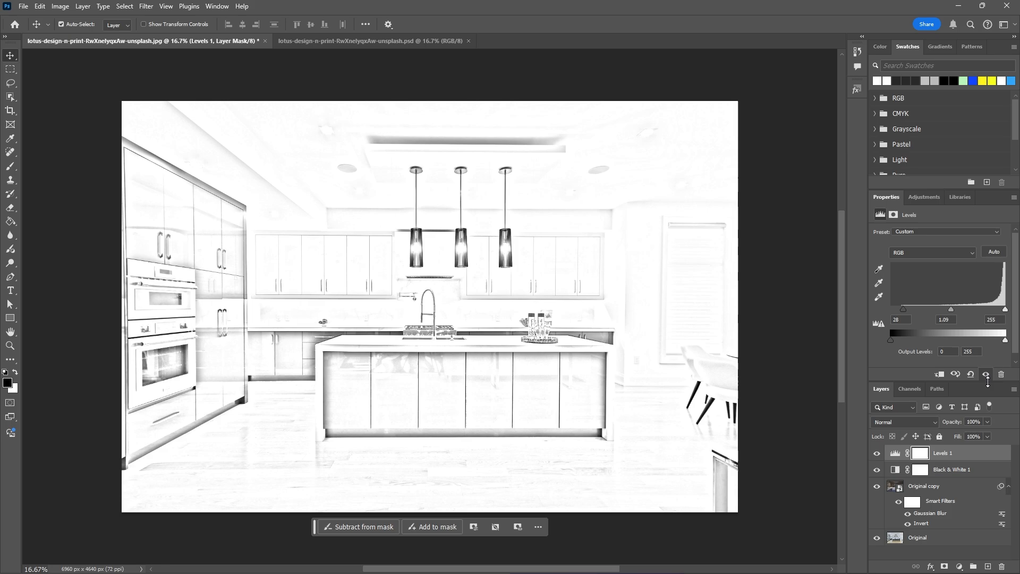
key(ctrl+shift+alt+e)
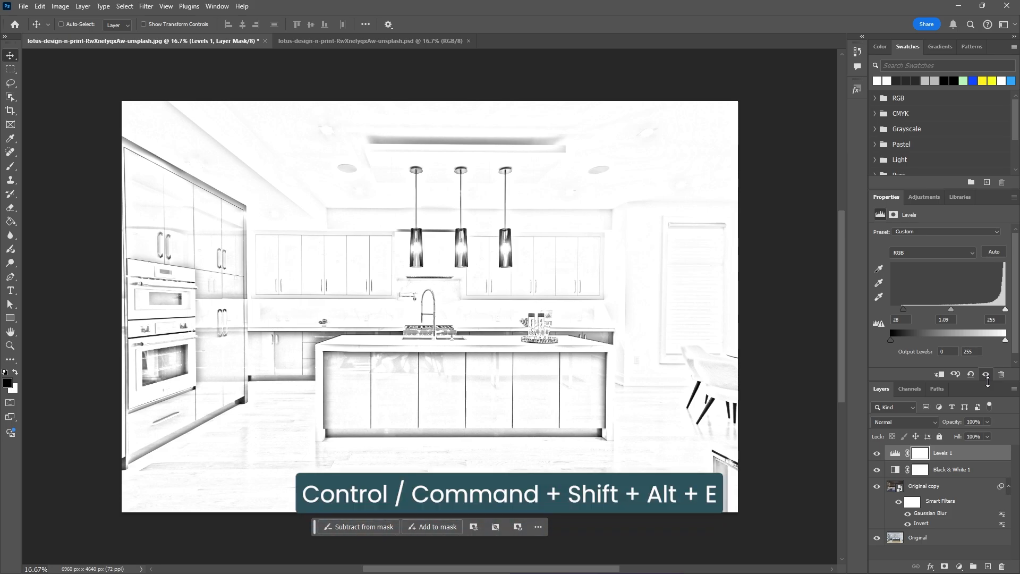
key(ctrl+shift+alt+e)
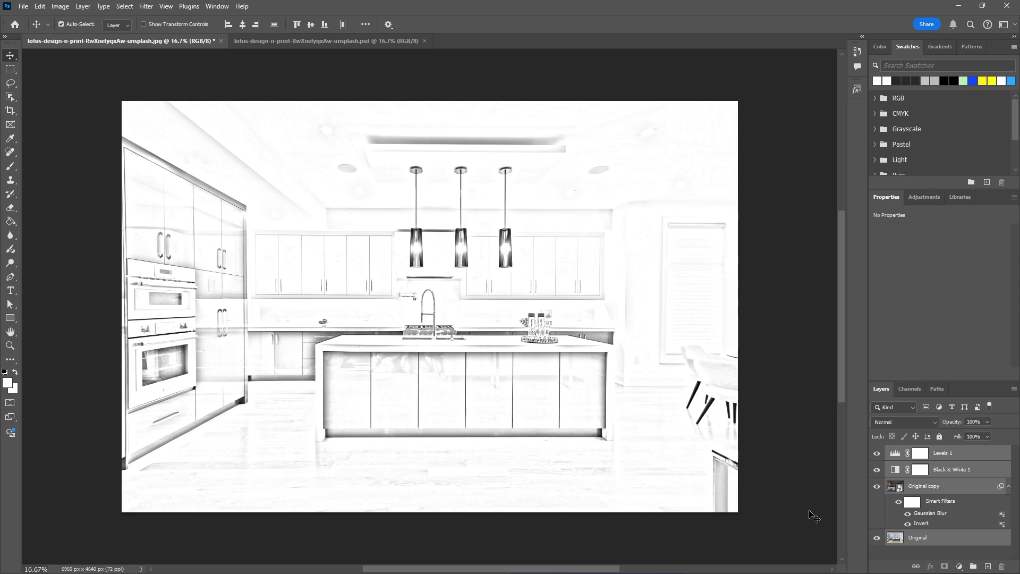
key(alt)
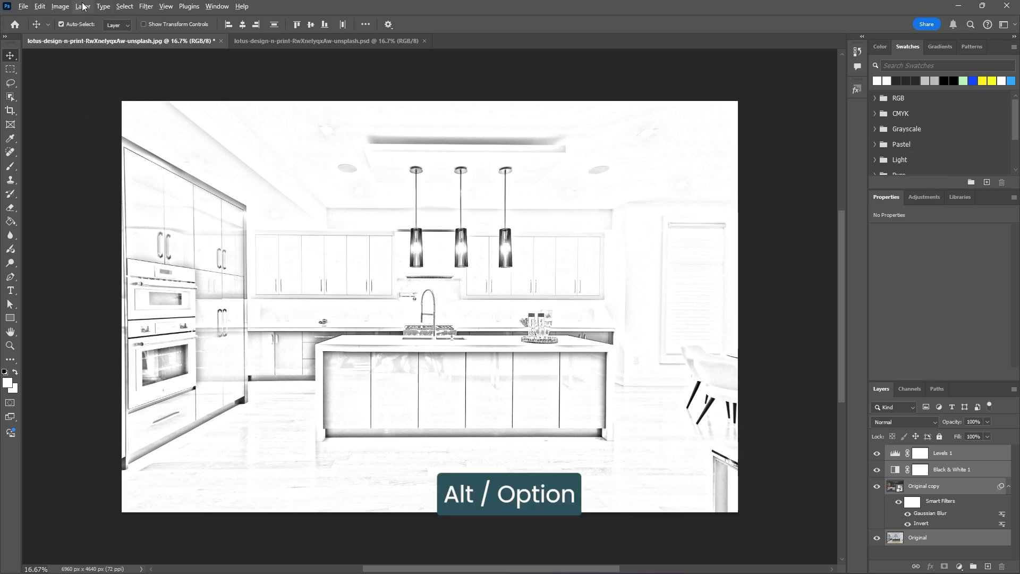
click(83, 5)
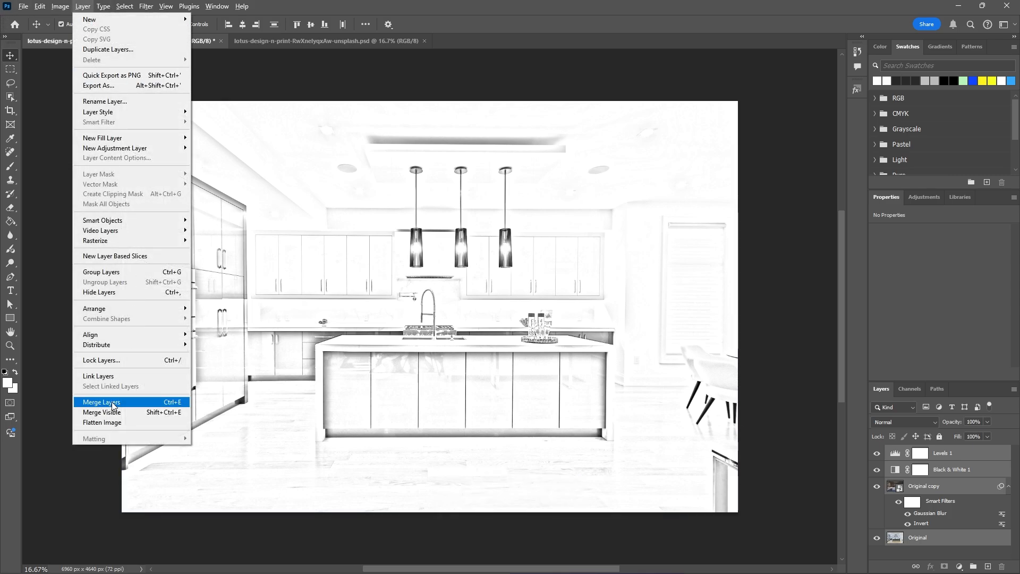
click(101, 402)
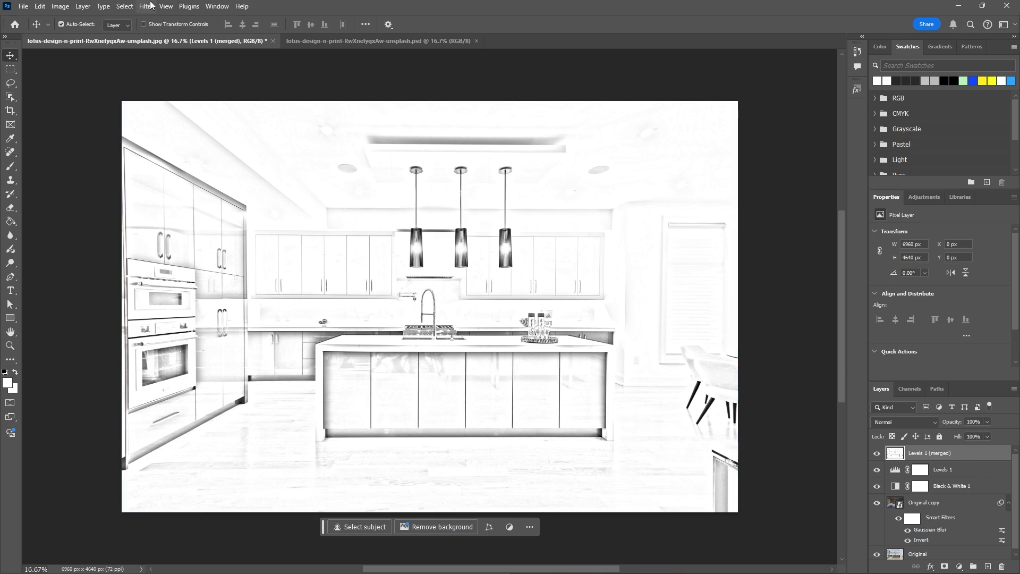
click(145, 6)
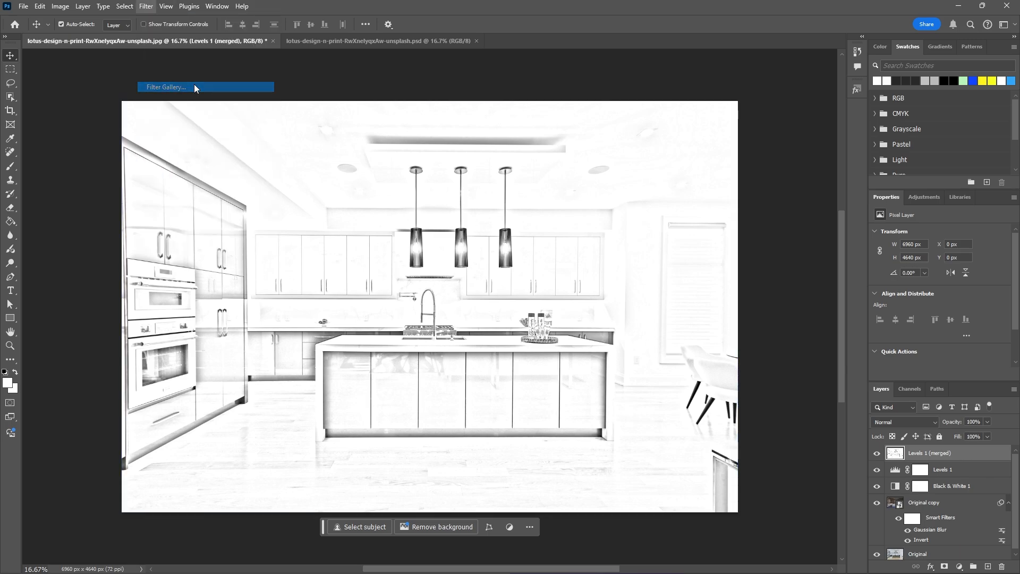
Apply Glowing Edges (1, 20, 15) to the merged layer and invert it into dark lines.
click(165, 87)
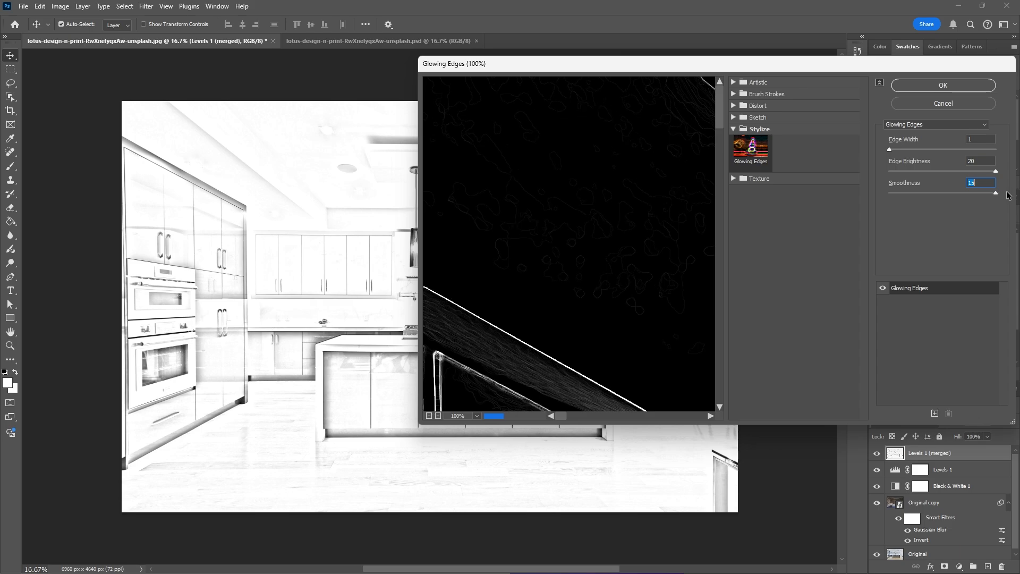
click(942, 85)
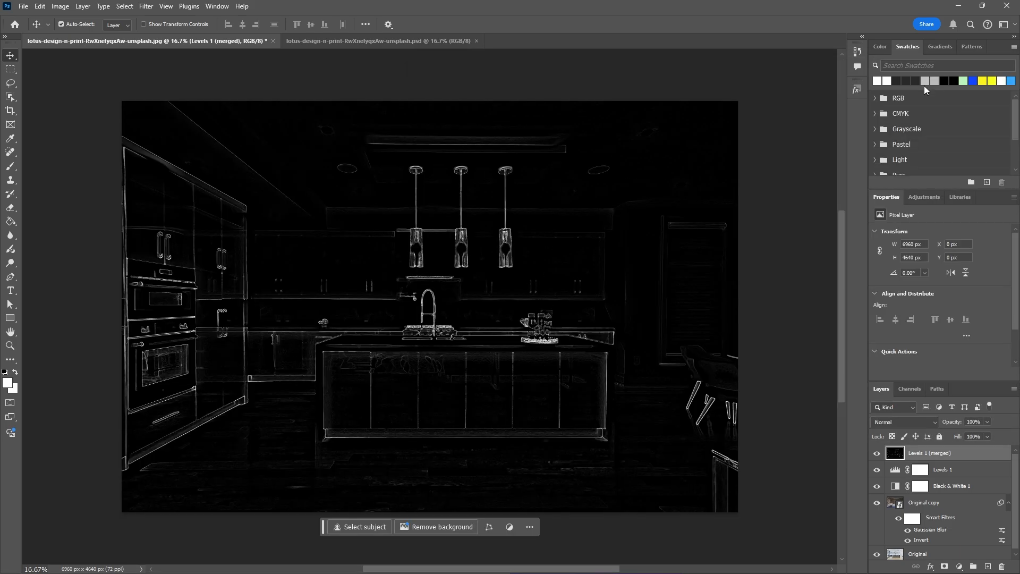
key(ctrl+i)
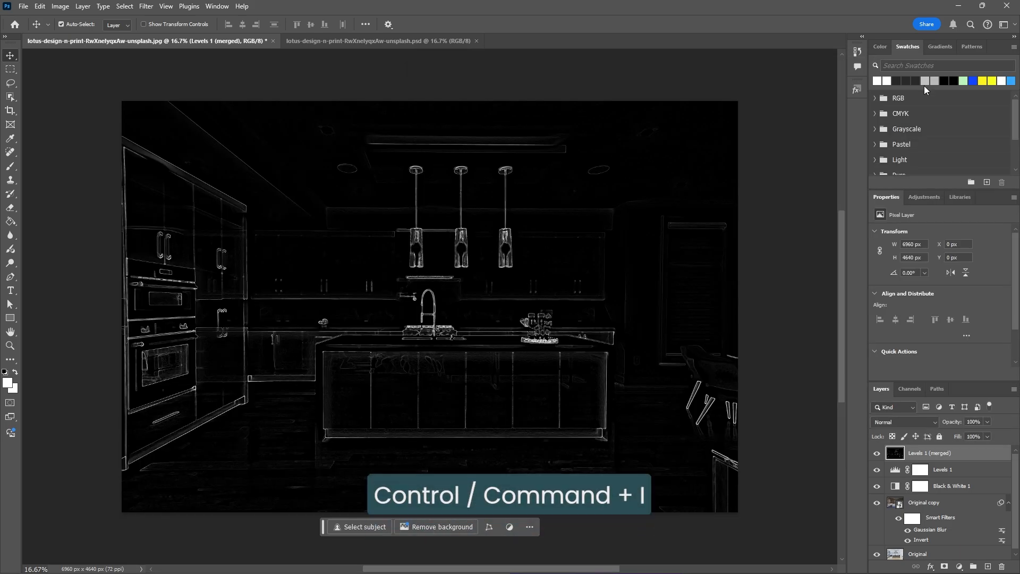
key(ctrl+i)
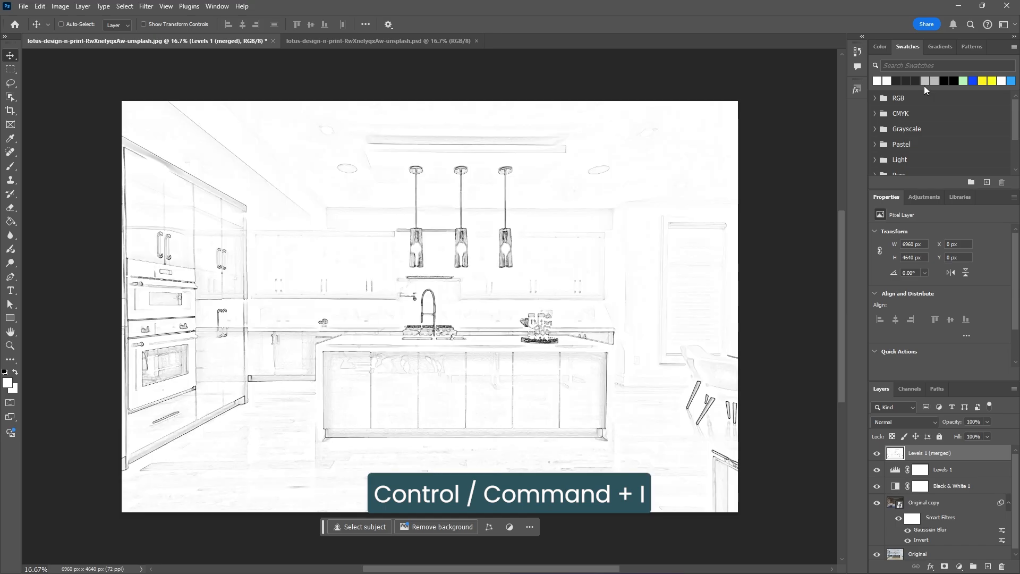
Set the edge layer's blend mode to Multiply at 60% opacity.
click(903, 422)
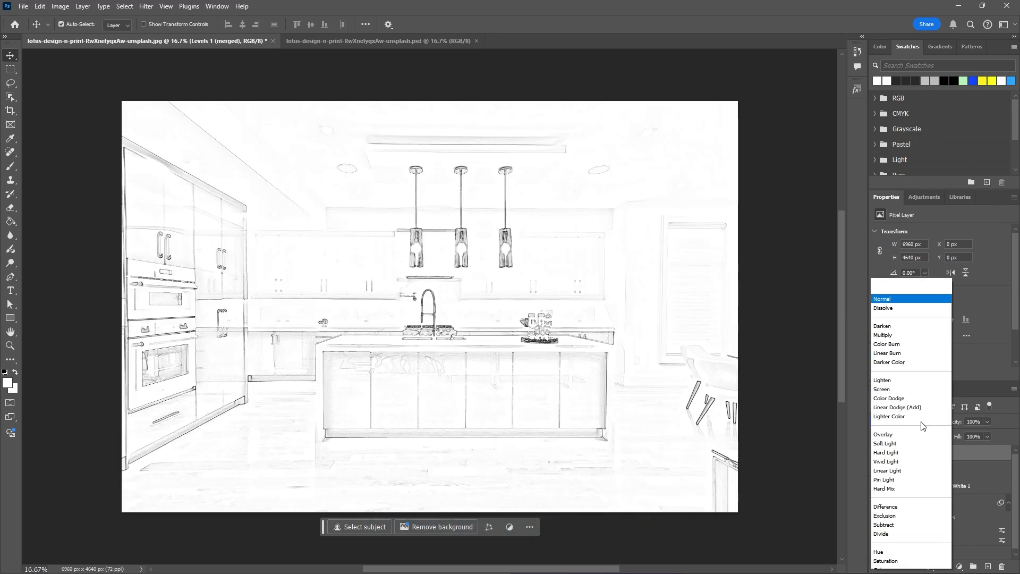
click(883, 334)
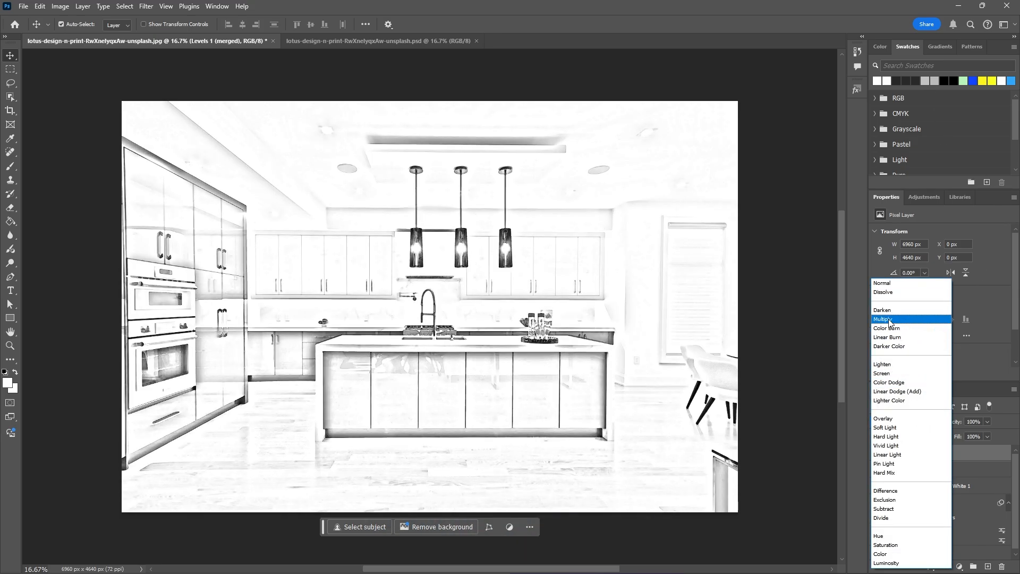
click(885, 319)
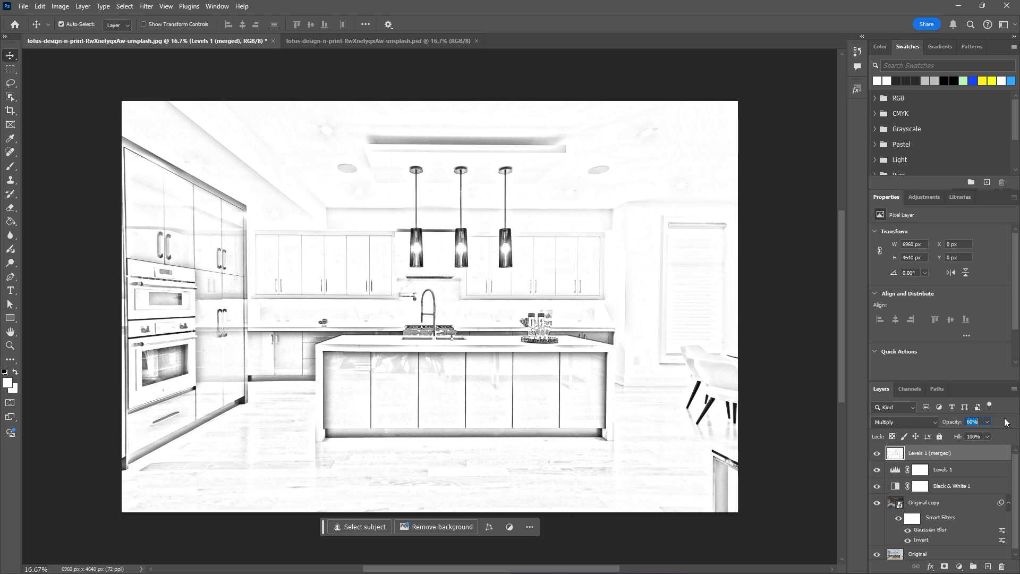
Duplicate the Original layer to the top, convert it to a smart object and apply Find Edges.
click(924, 499)
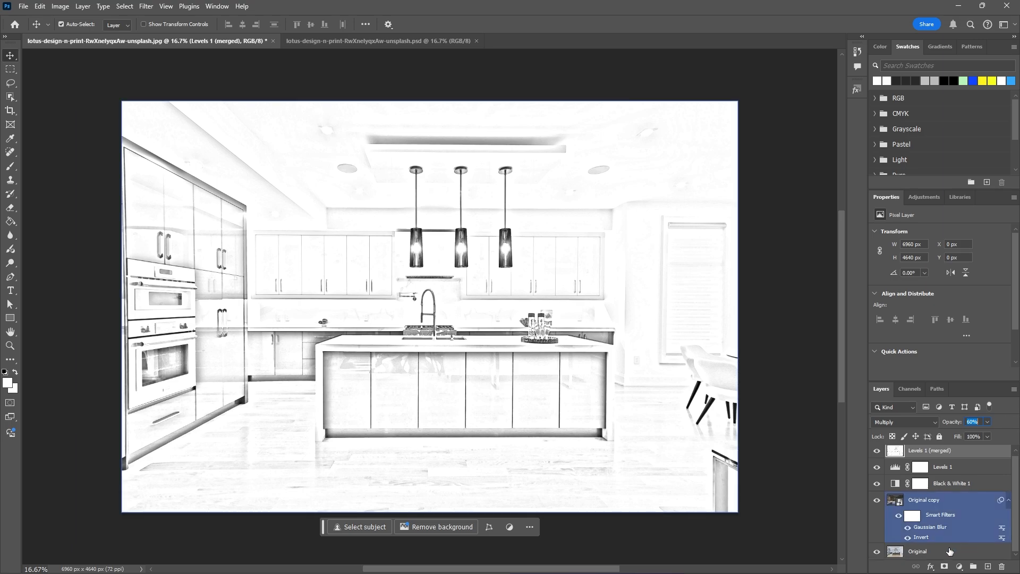
click(974, 565)
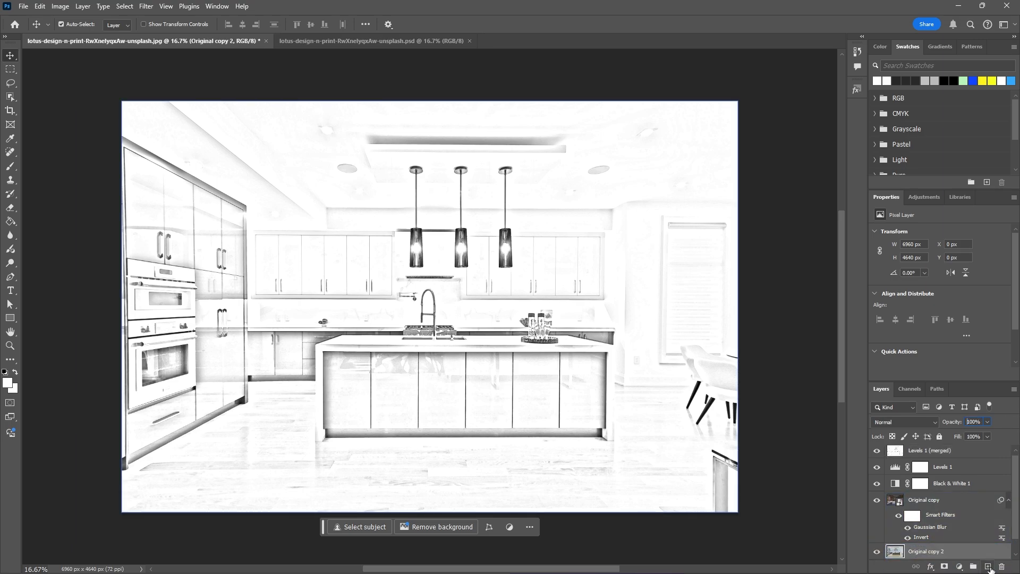
click(876, 450)
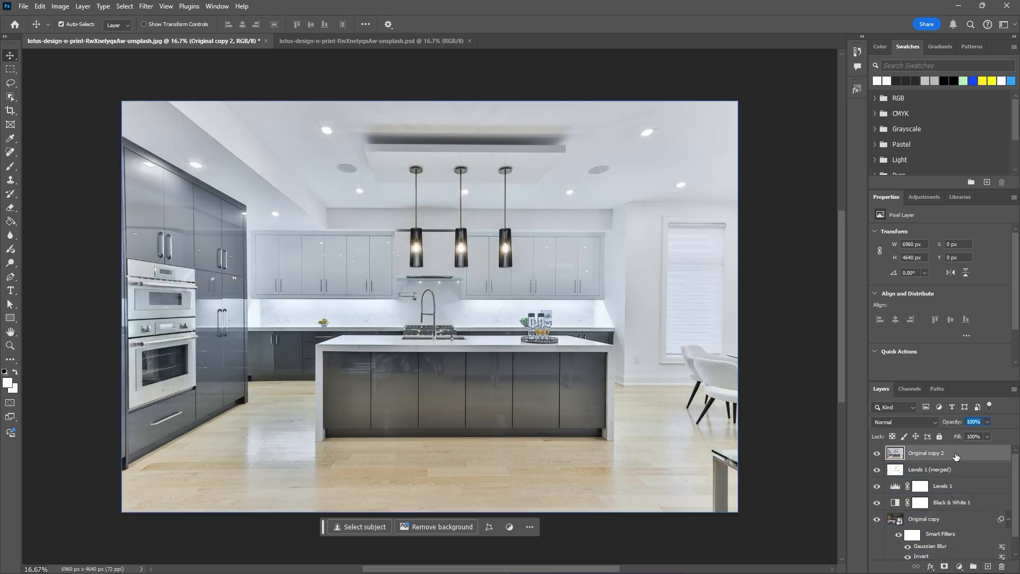
right_click(926, 453)
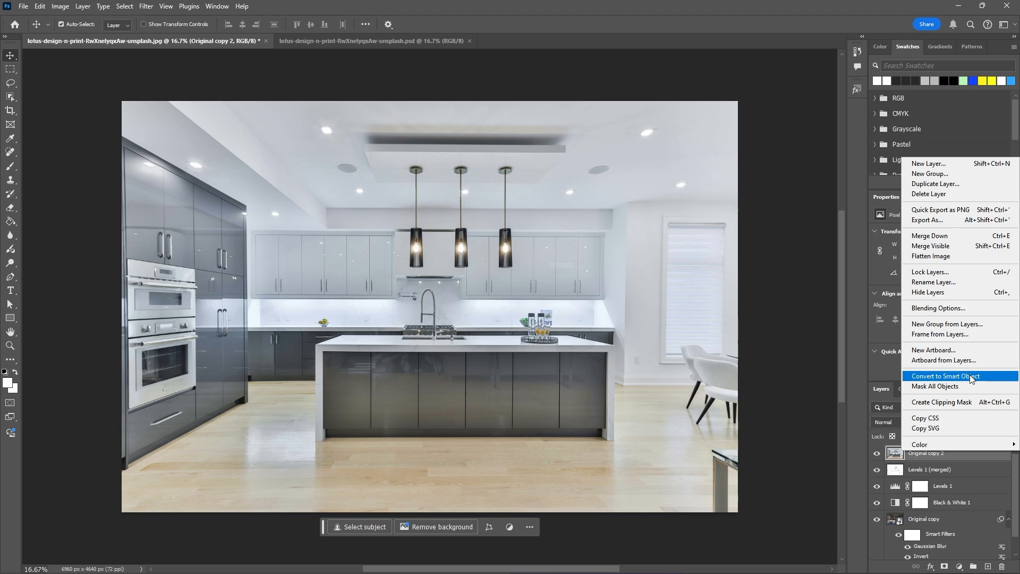
click(945, 376)
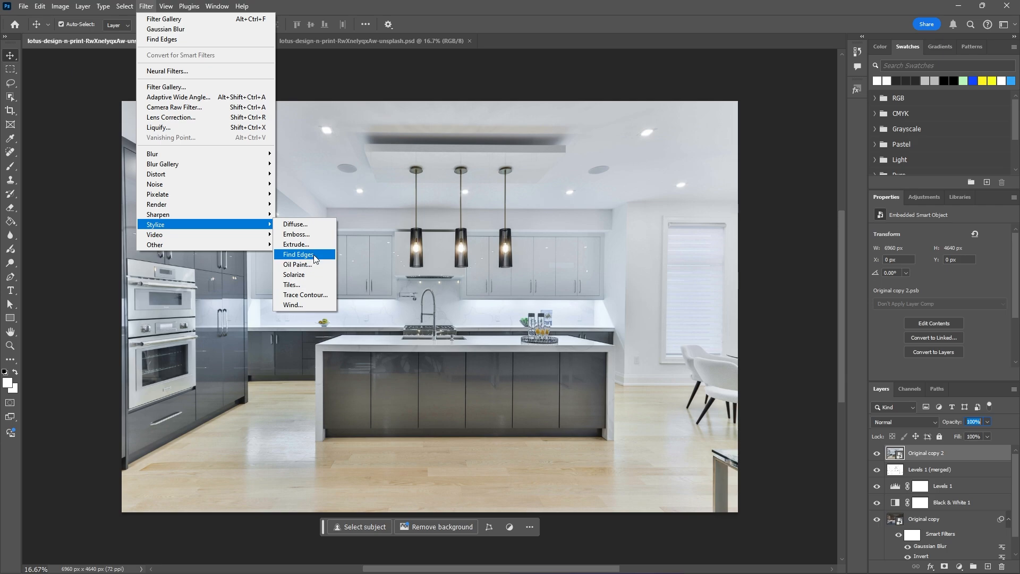
click(298, 254)
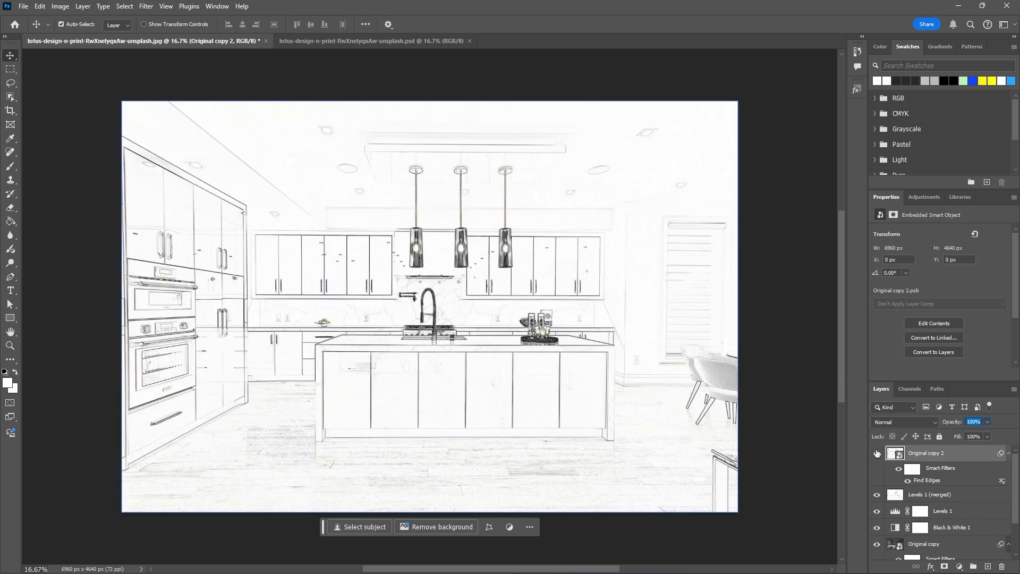
click(876, 453)
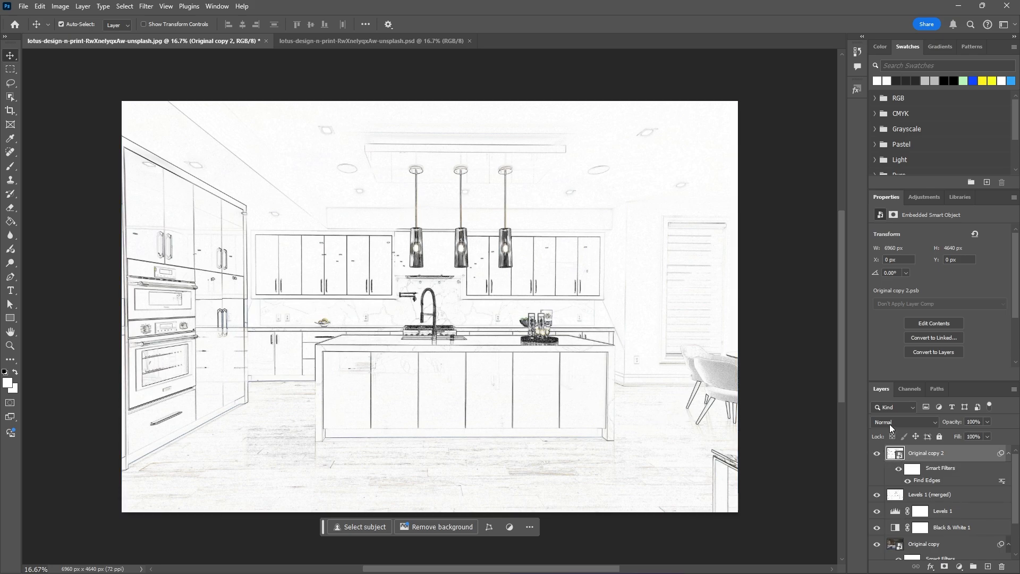
Set Original copy 2 to Linear Burn and place the paper-texture image over the canvas.
click(904, 421)
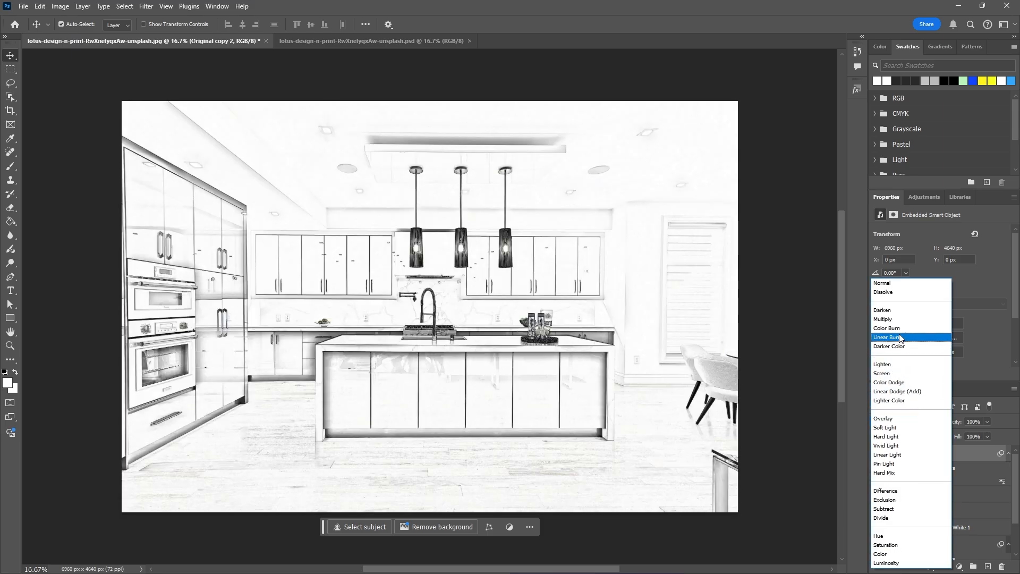
click(883, 319)
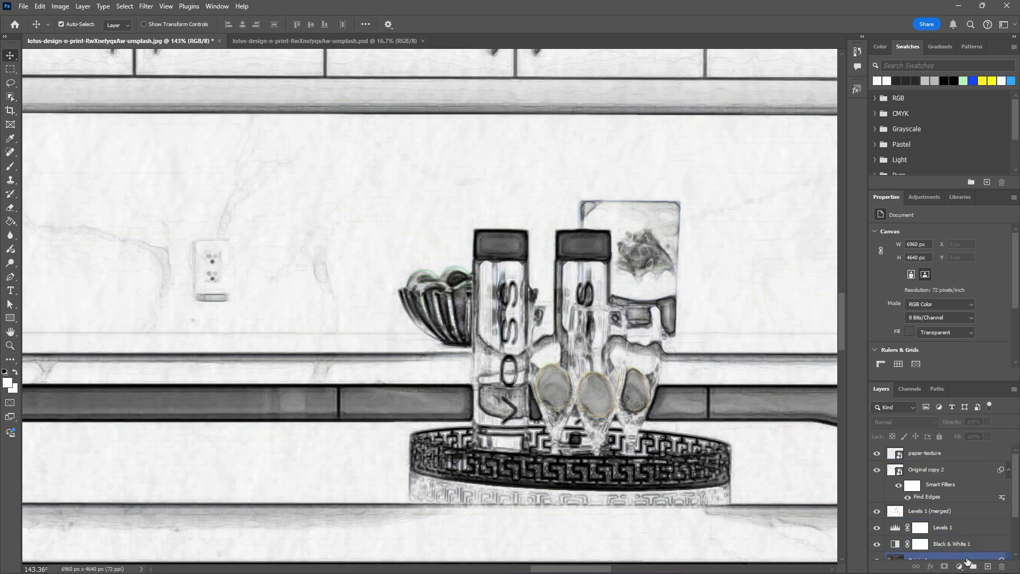
click(959, 565)
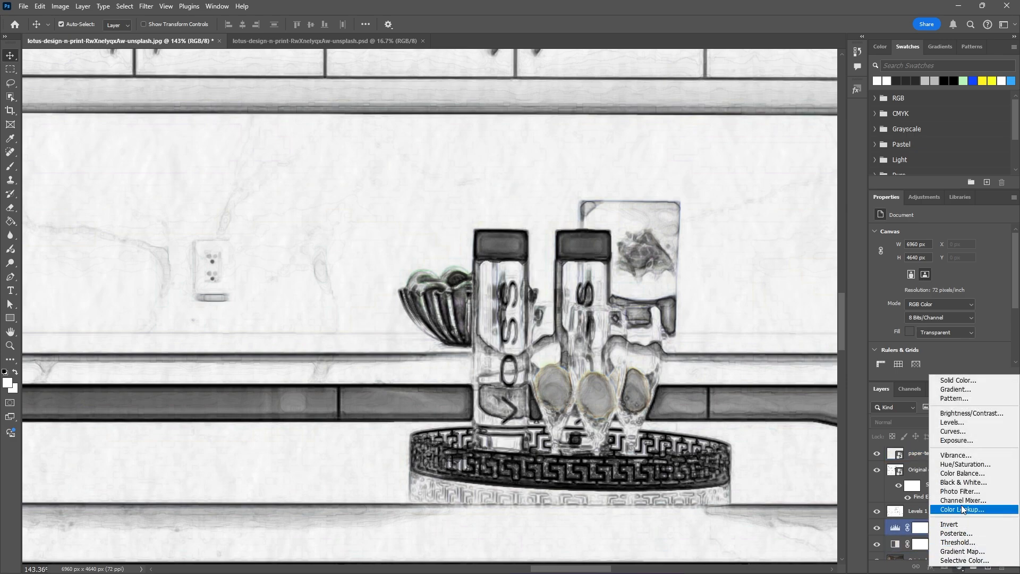
click(963, 482)
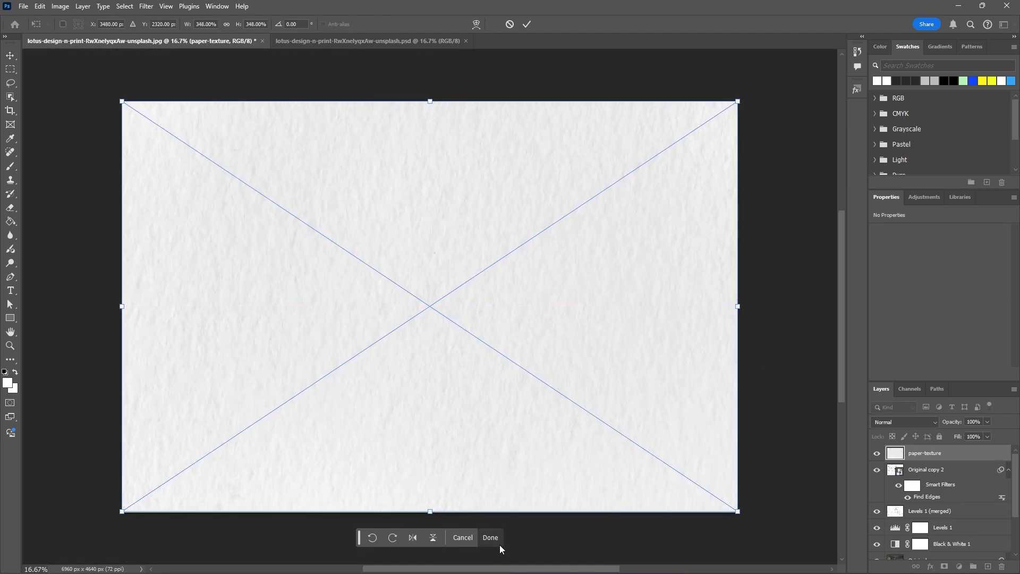
Commit the paper-texture placement and set its blend mode to Multiply.
click(489, 538)
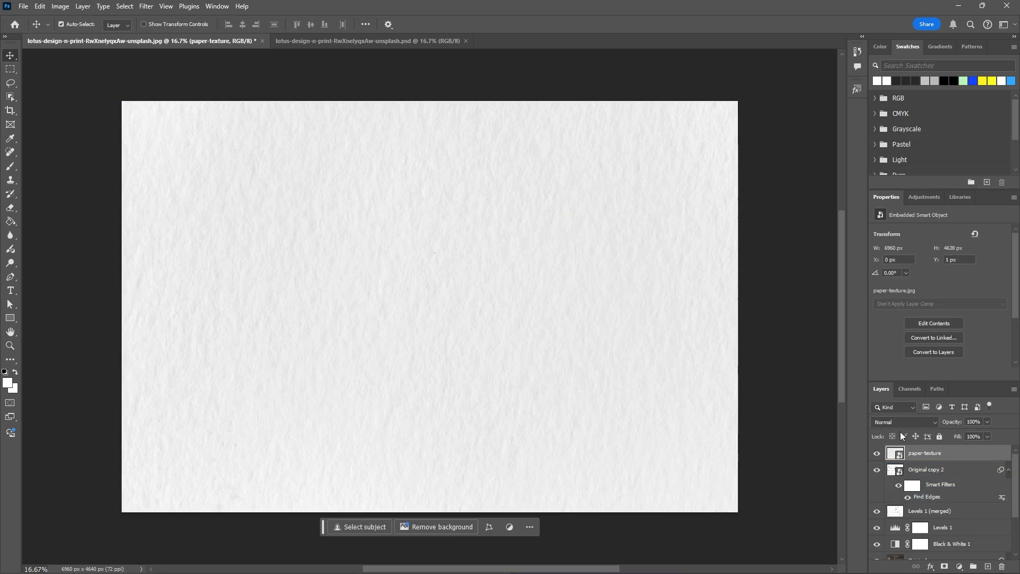
click(903, 421)
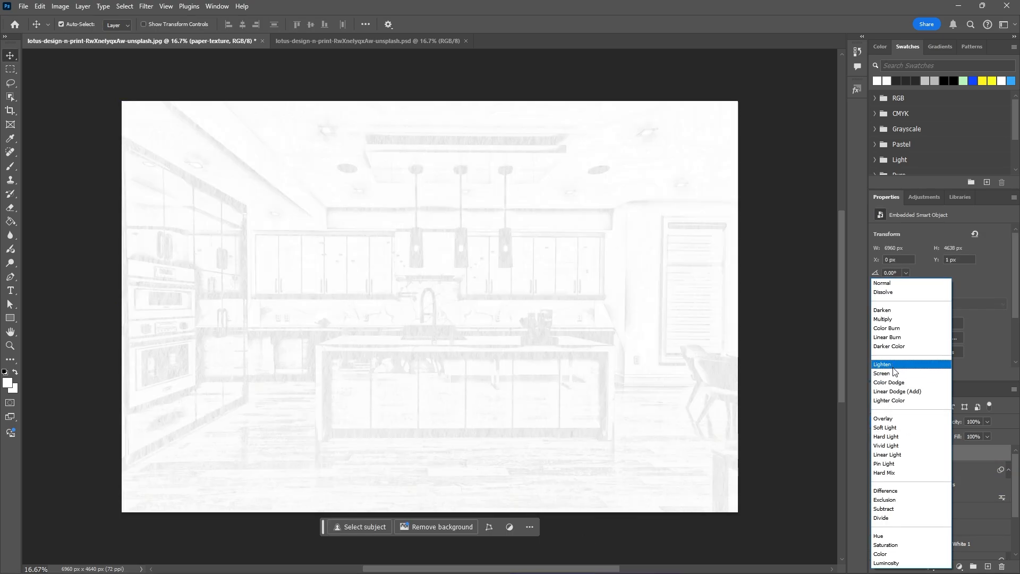
click(883, 319)
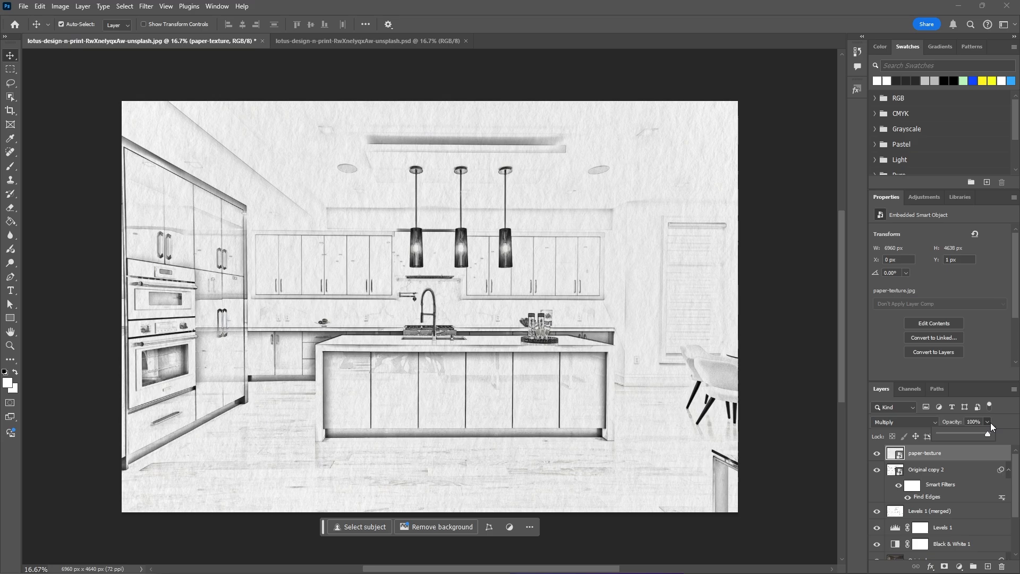